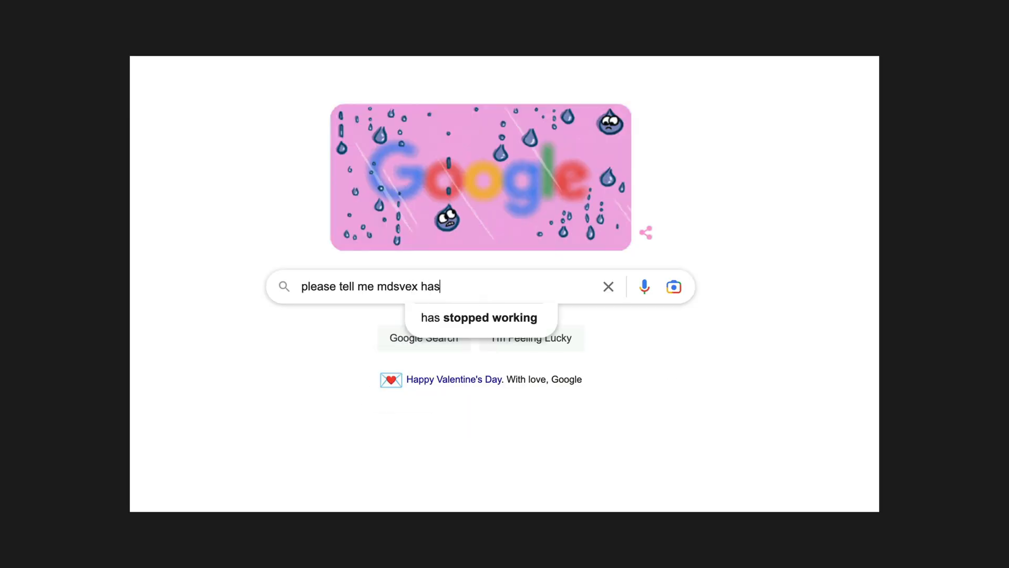
Search Google for whether mdsvex has stopped working.
{"action": "type", "text": "a mdxprov"}
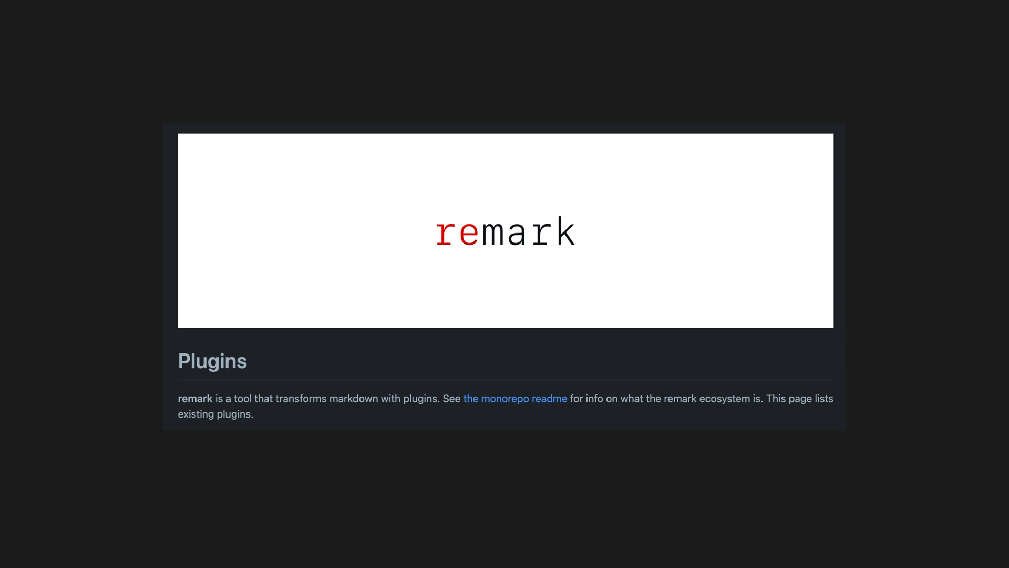
Scroll through the remark plugins README on GitHub.
{"action": "scroll", "scroll_direction": "down", "scroll_amount": 3}
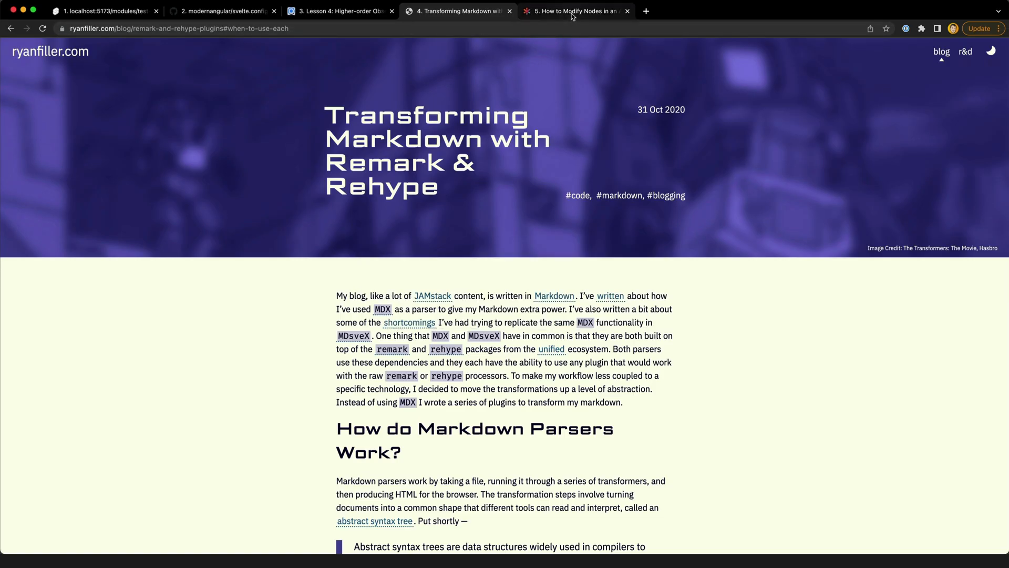
Compare the CSS-Tricks AST nodes article with the Remark and Rehype article.
{"action": "left_click", "coordinate": [573, 11]}
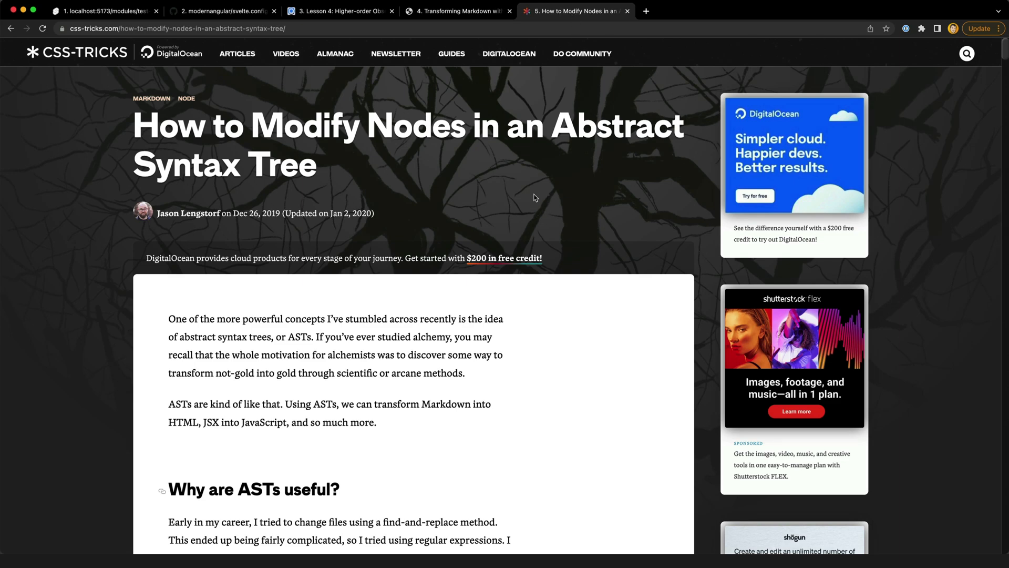
{"action": "left_click", "coordinate": [457, 10]}
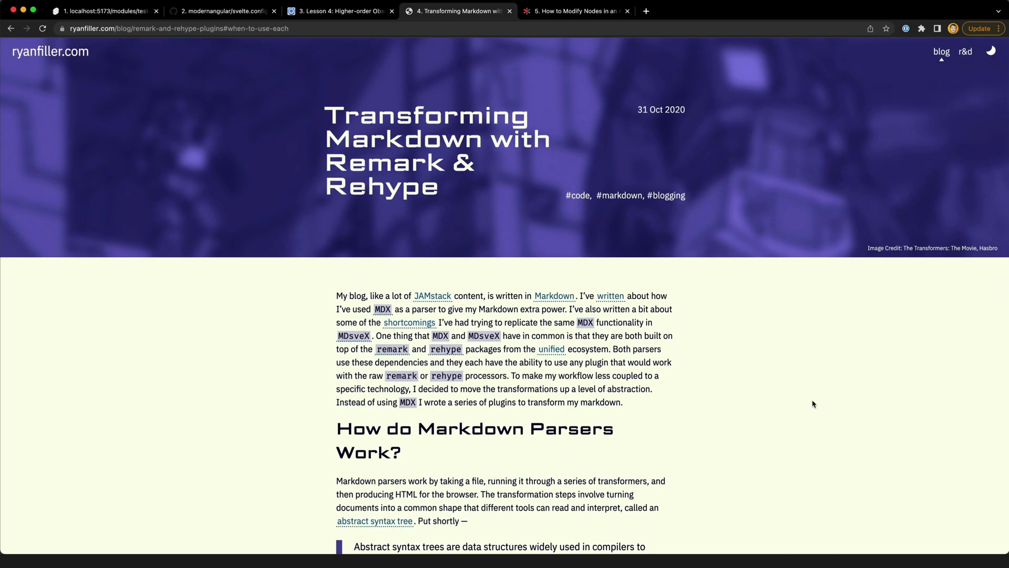
{"action": "scroll", "scroll_direction": "down", "scroll_amount": 3}
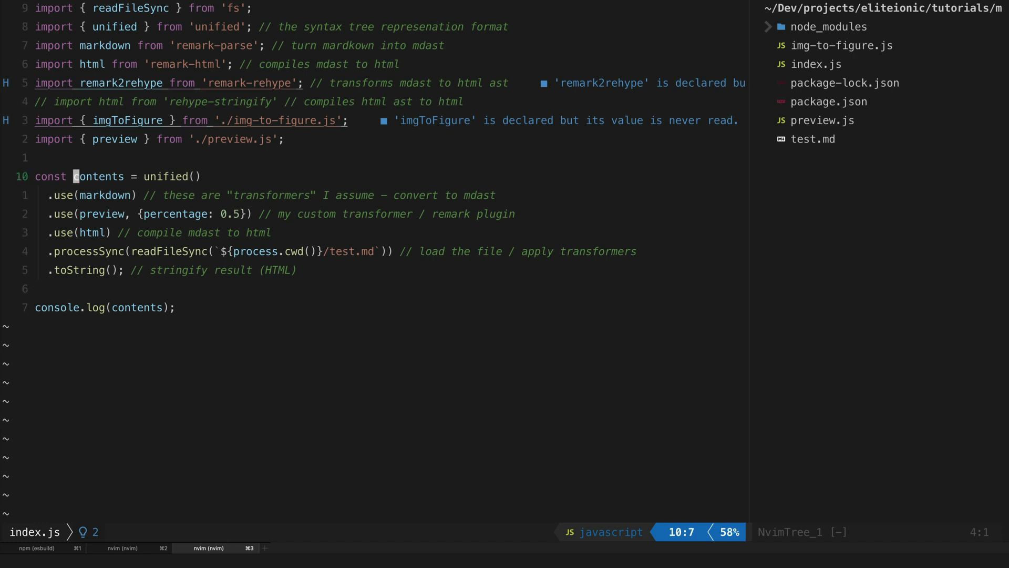
Switch the buffer to preview.js, the unist-util-visit trimming plugin.
{"action": "key", "text": "j"}
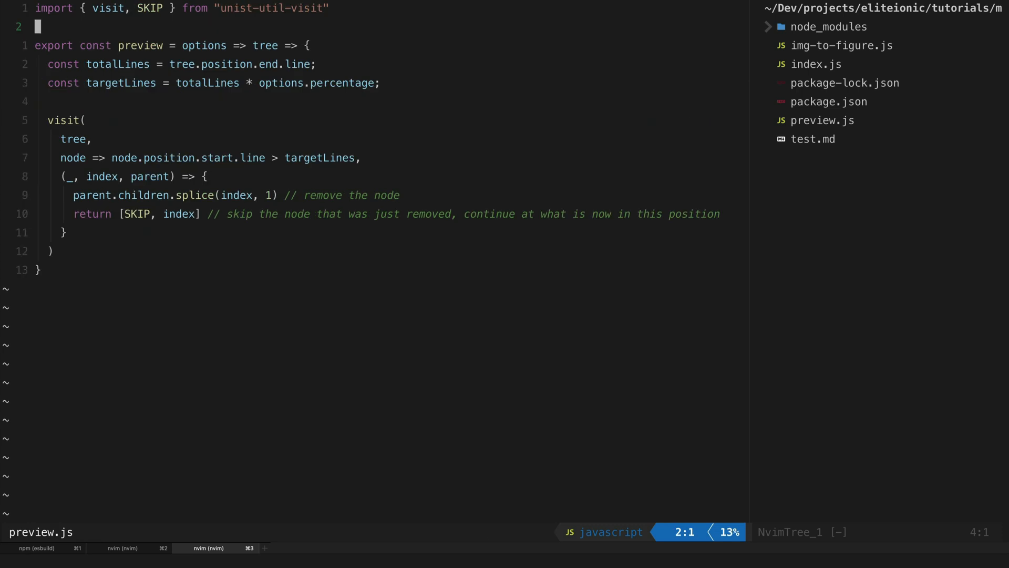
{"action": "mouse_move", "coordinate": [429, 167]}
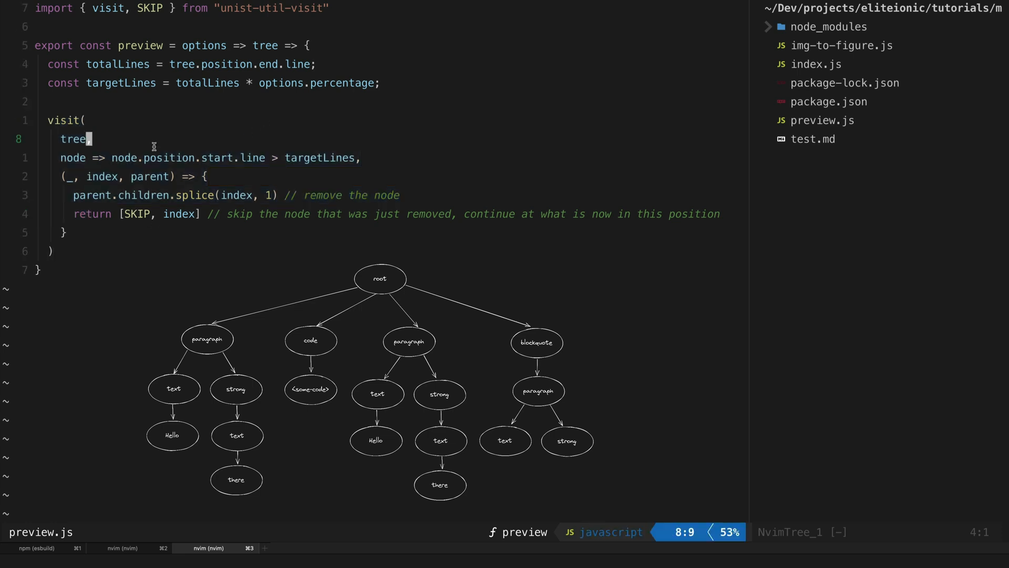
{"action": "mouse_move", "coordinate": [73, 121]}
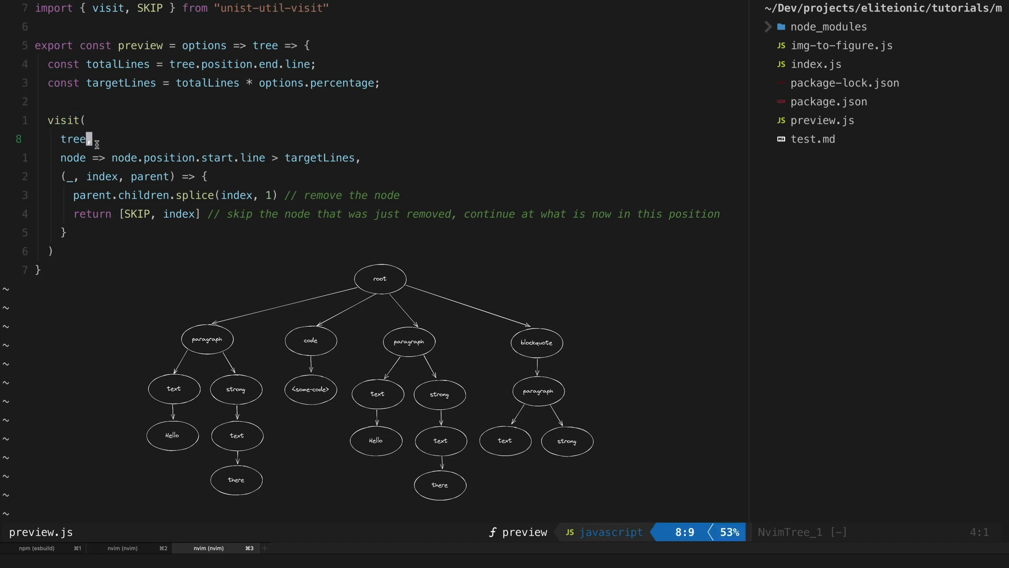
{"action": "key", "text": "j"}
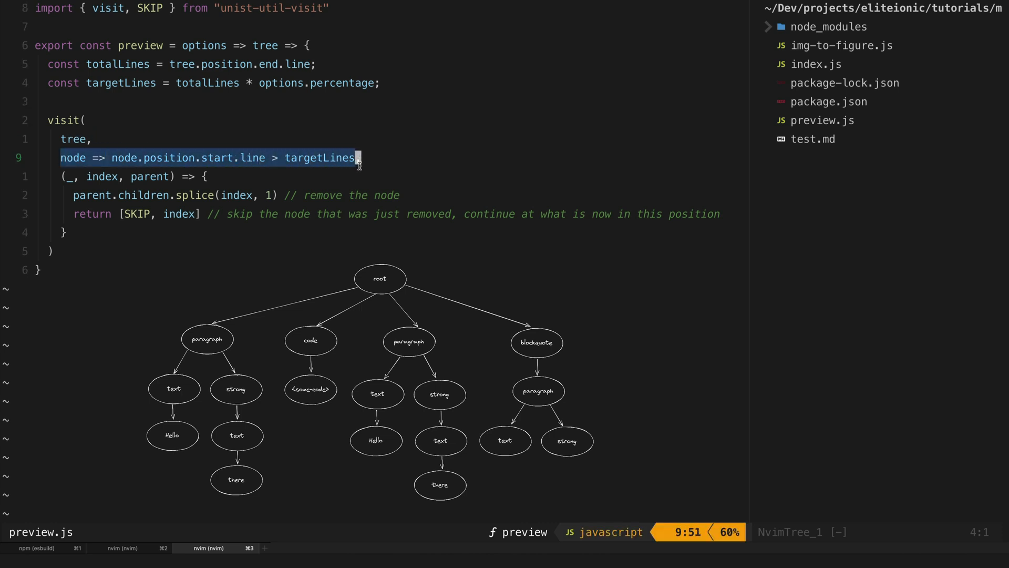
{"action": "mouse_move", "coordinate": [64, 176]}
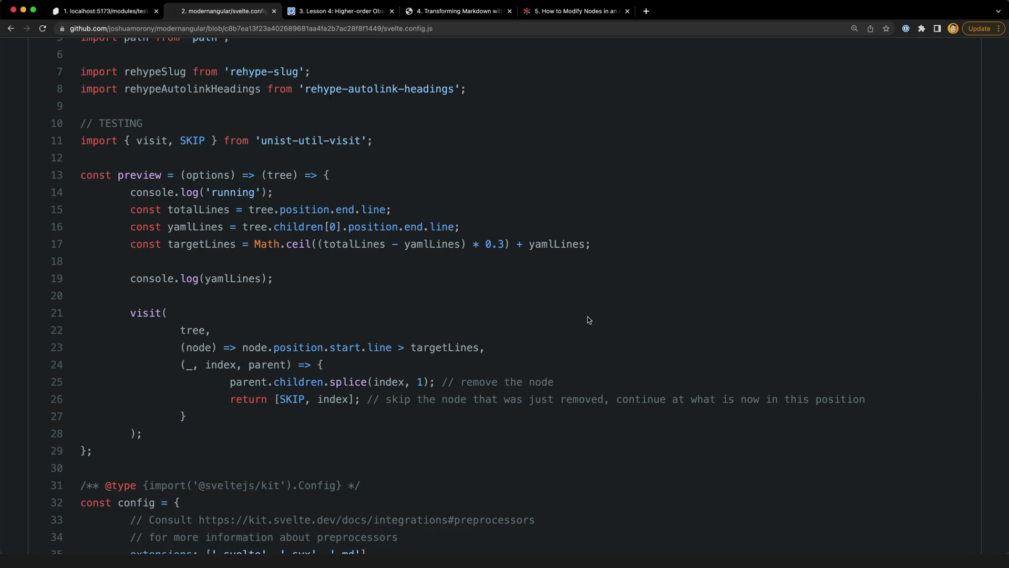
{"action": "mouse_move", "coordinate": [126, 187]}
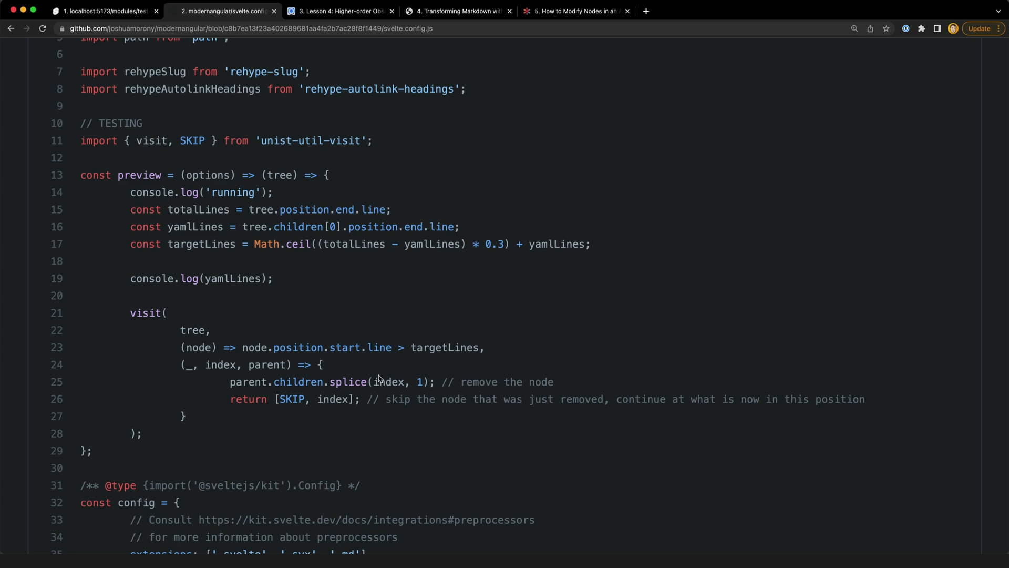
{"action": "mouse_move", "coordinate": [334, 342]}
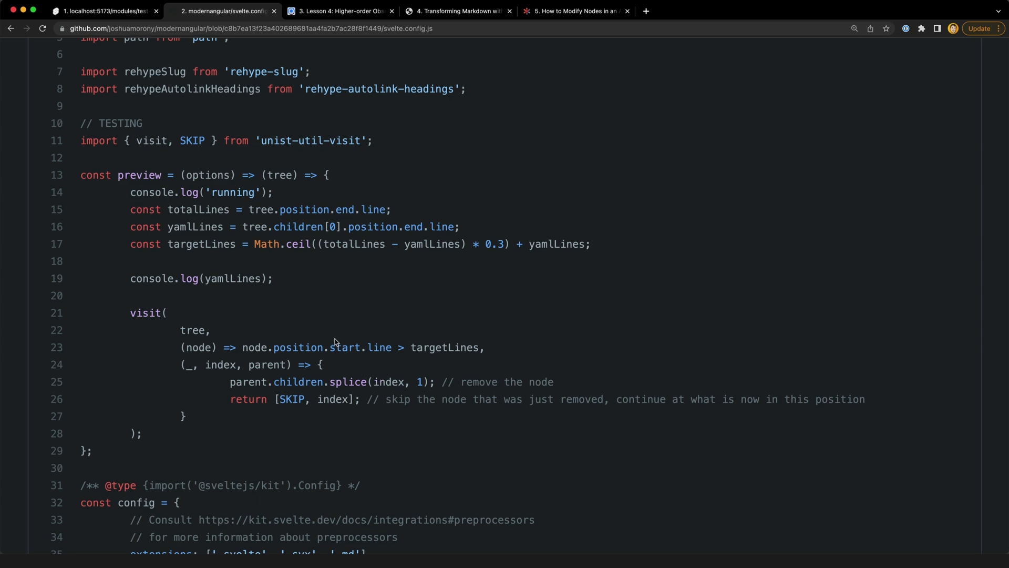
{"action": "scroll", "scroll_direction": "down", "scroll_amount": 3}
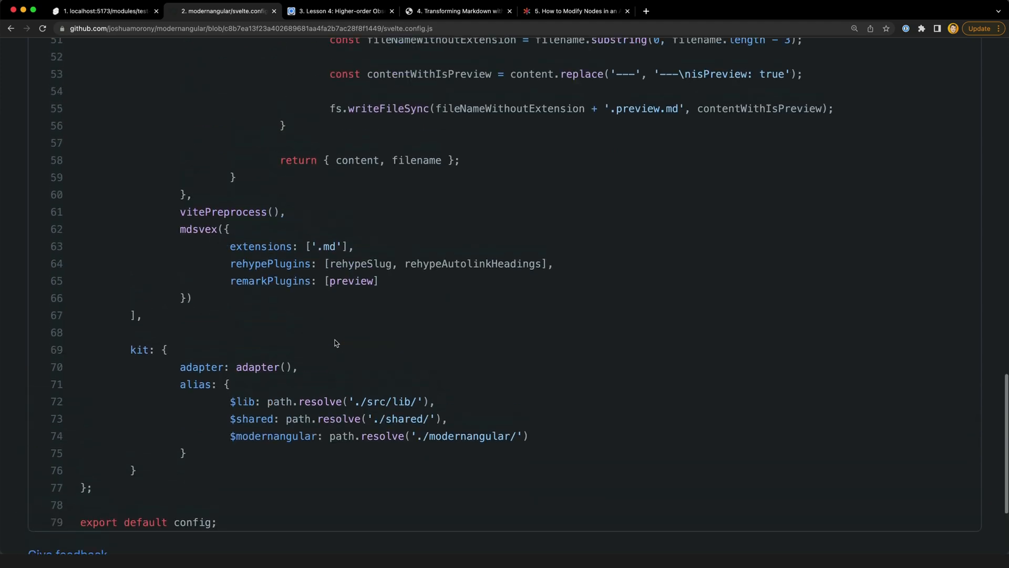
{"action": "scroll", "scroll_direction": "up", "scroll_amount": 3}
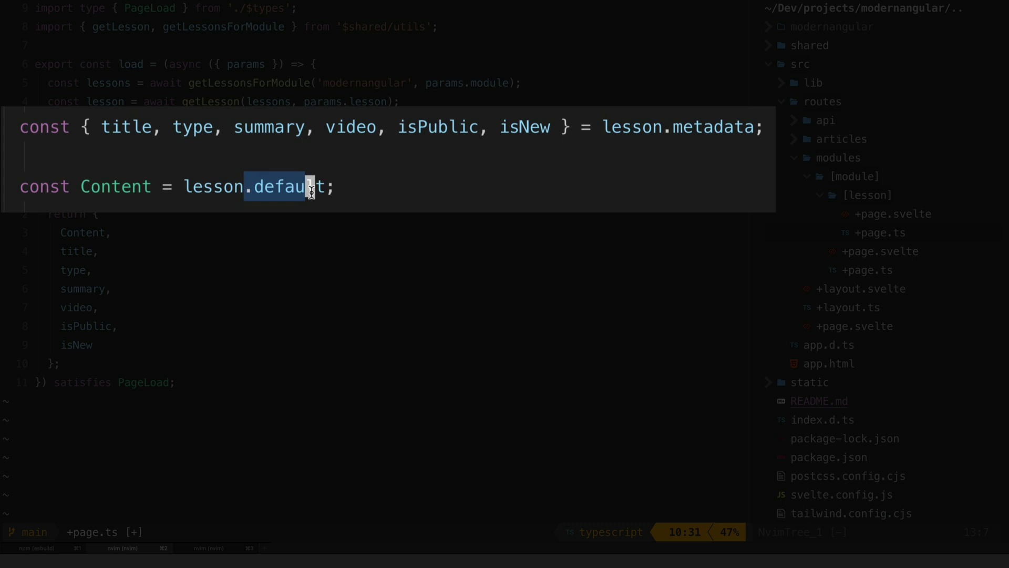
{"action": "mouse_move", "coordinate": [676, 128]}
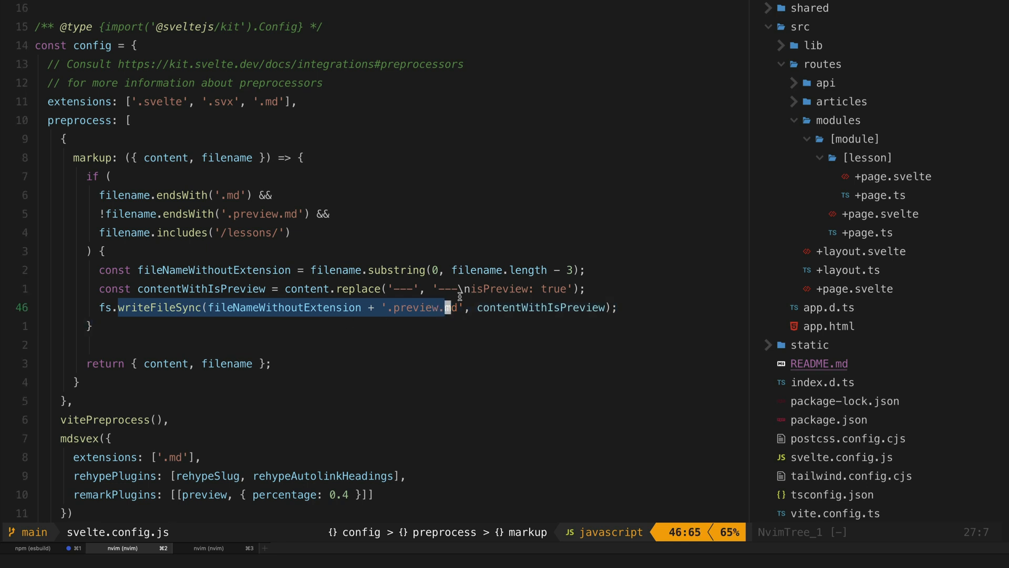
{"action": "mouse_move", "coordinate": [449, 194]}
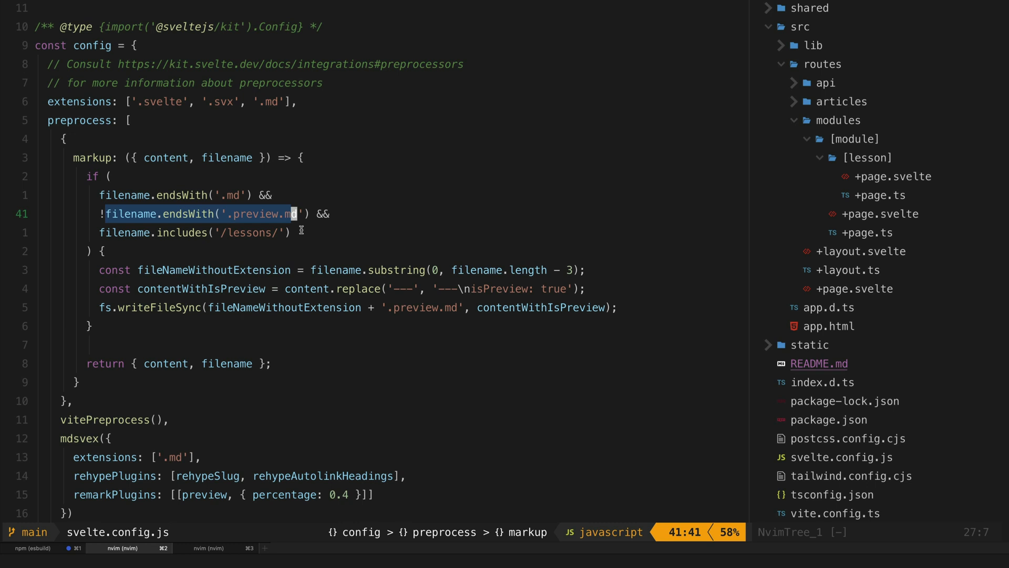
{"action": "mouse_move", "coordinate": [340, 245]}
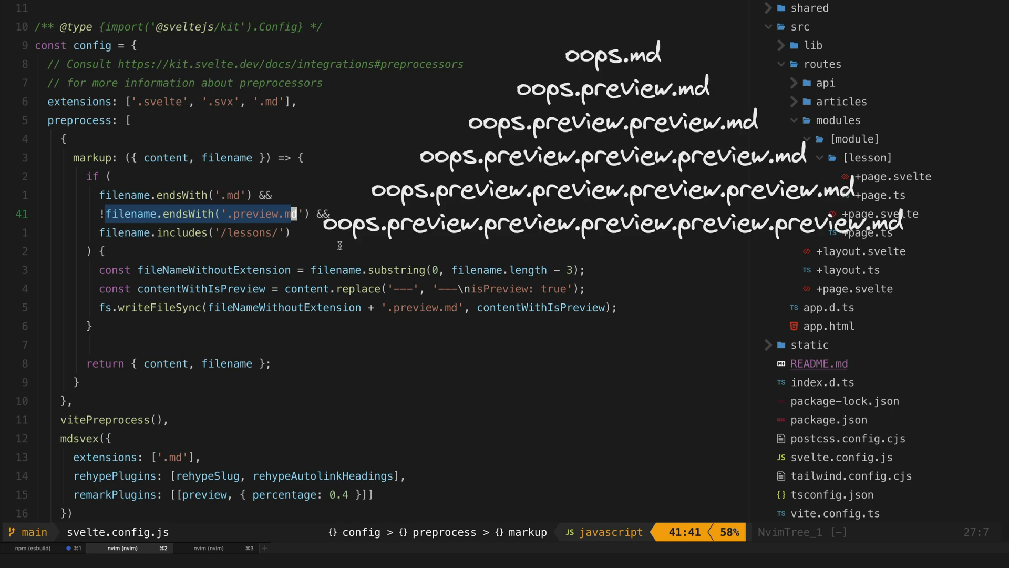
{"action": "scroll", "scroll_direction": "down", "scroll_amount": 3}
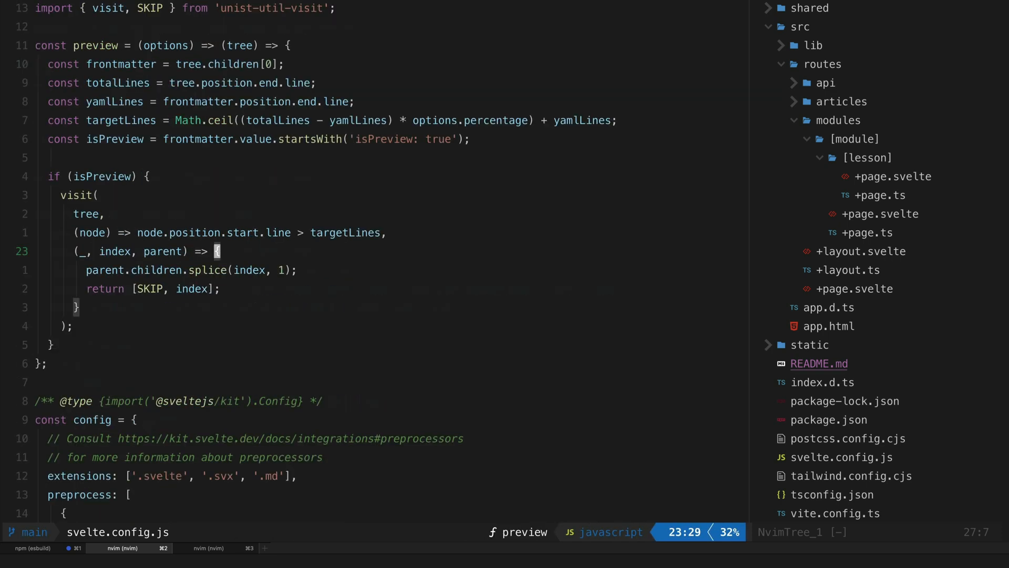
{"action": "mouse_move", "coordinate": [239, 228]}
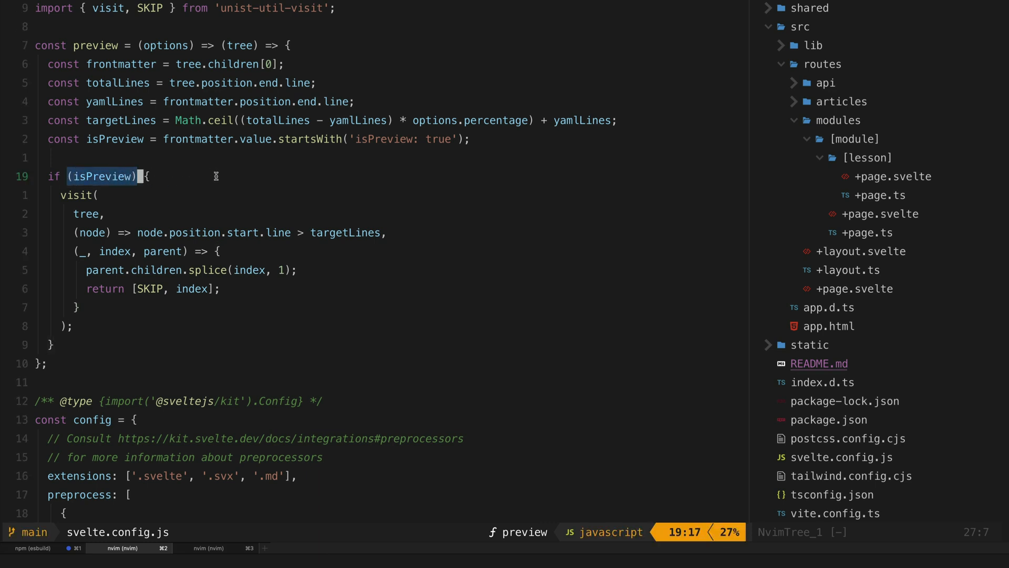
{"action": "mouse_move", "coordinate": [368, 146]}
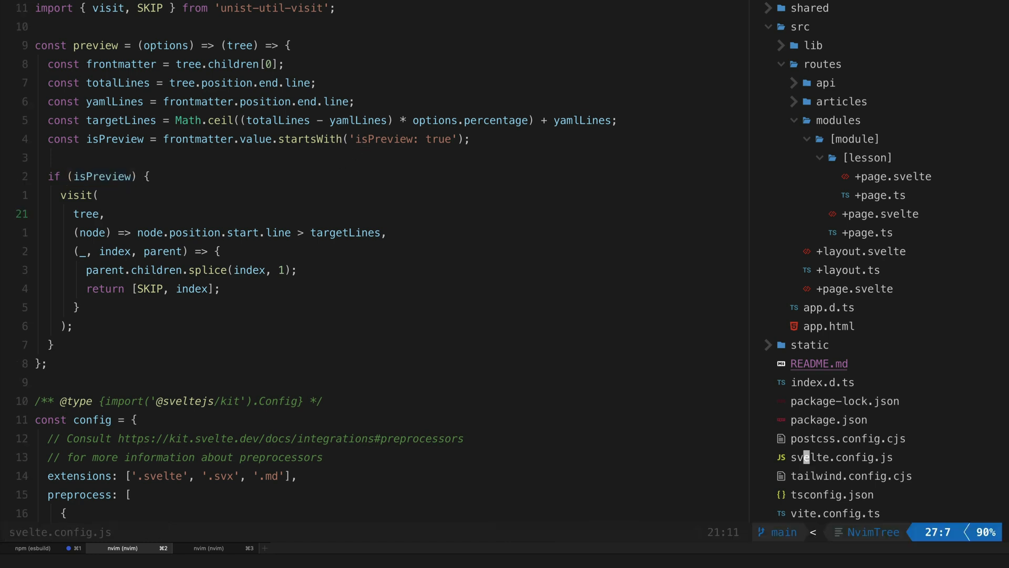
{"action": "scroll", "scroll_direction": "up", "scroll_amount": 3}
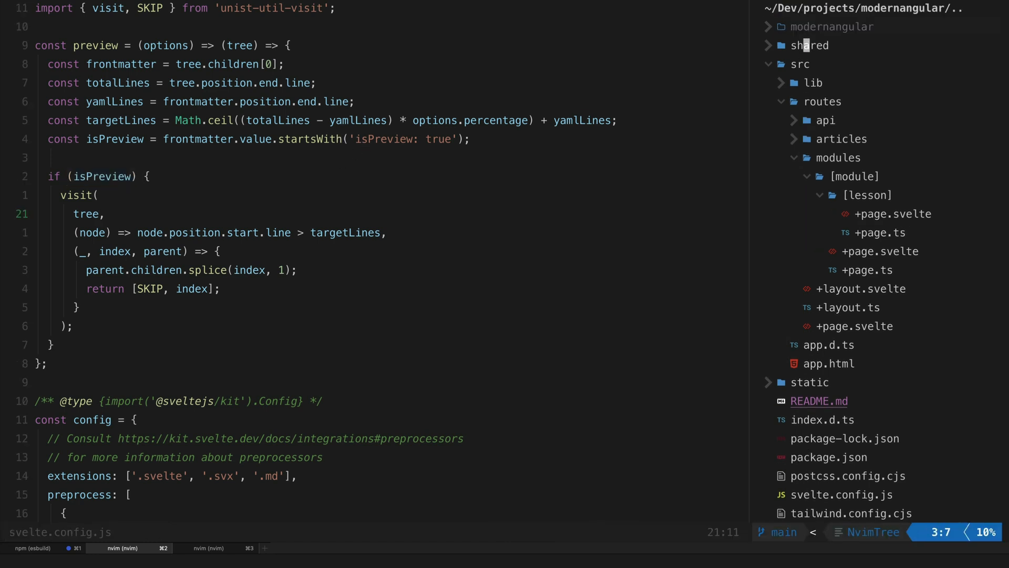
In +page.ts, load the preview lesson via getLesson(..., true) when !isPublic.
{"action": "left_click", "coordinate": [813, 45]}
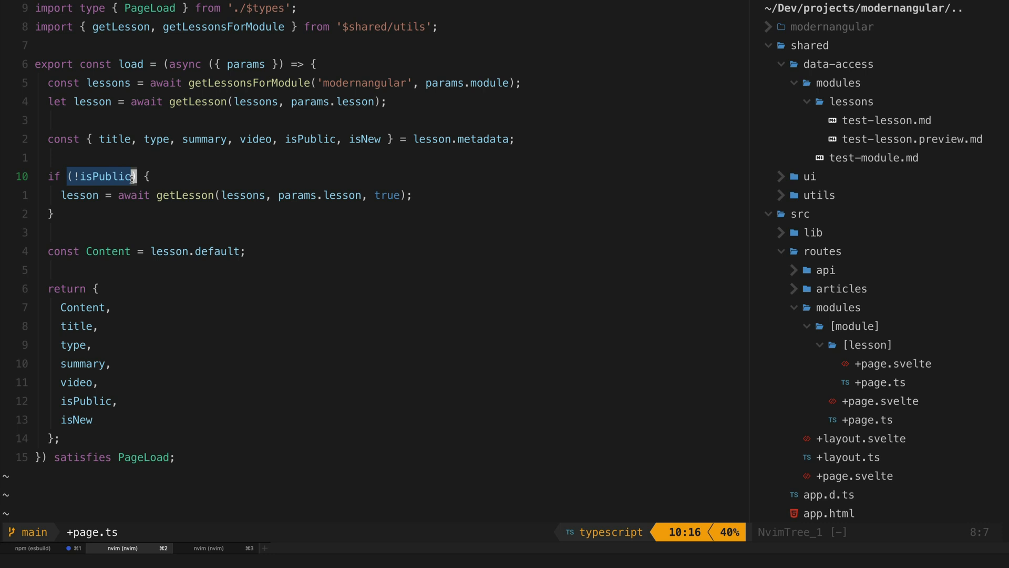
{"action": "mouse_move", "coordinate": [96, 126]}
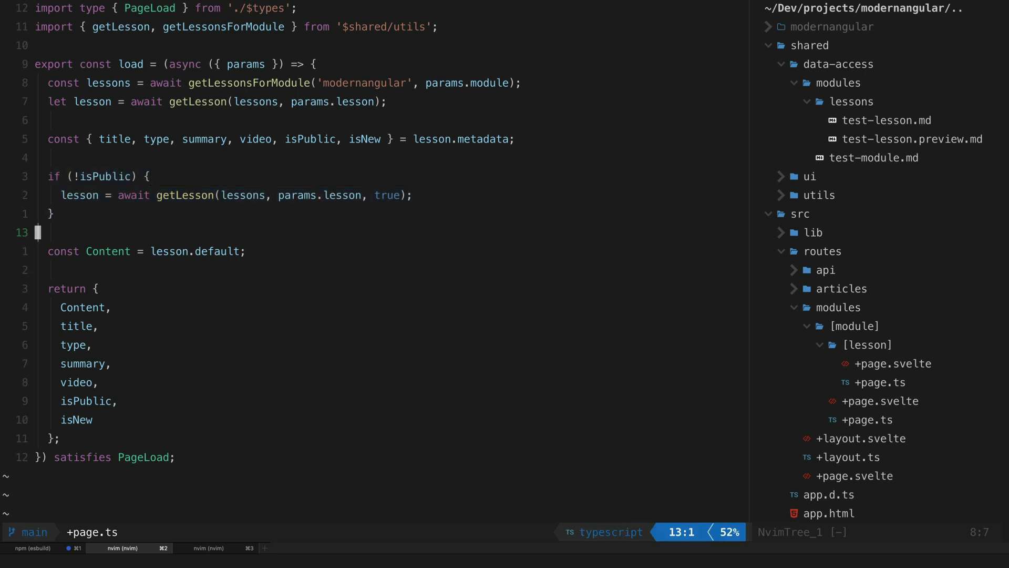
{"action": "left_click", "coordinate": [890, 120]}
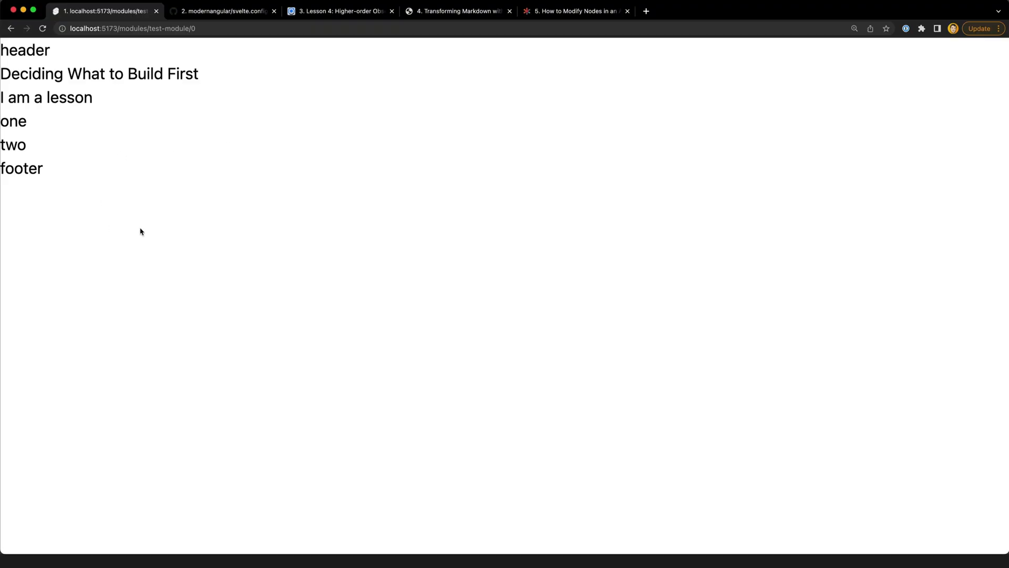
{"action": "mouse_move", "coordinate": [173, 199]}
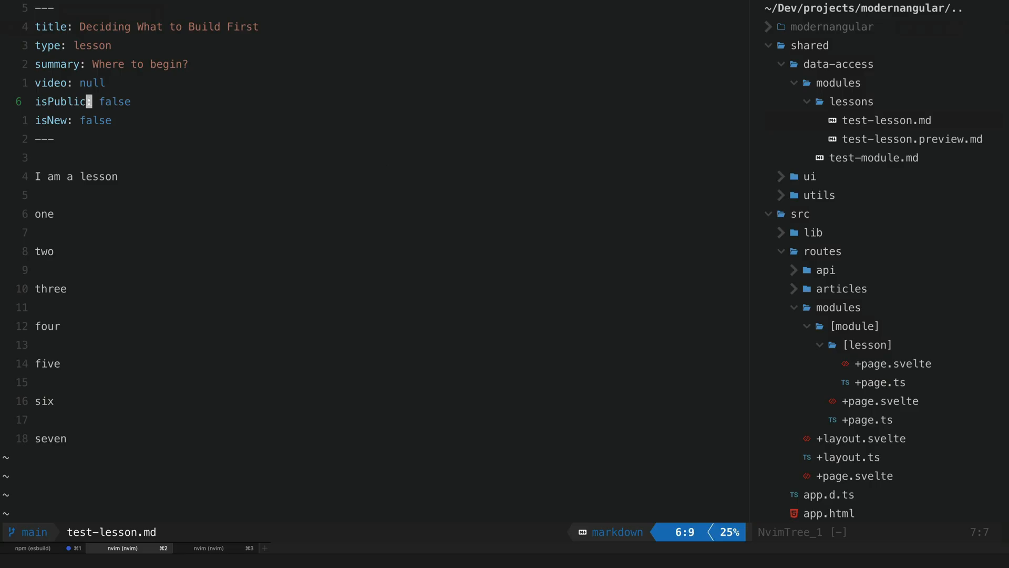
Set isPublic: true in test-lesson.md's frontmatter.
{"action": "type", "text": "true"}
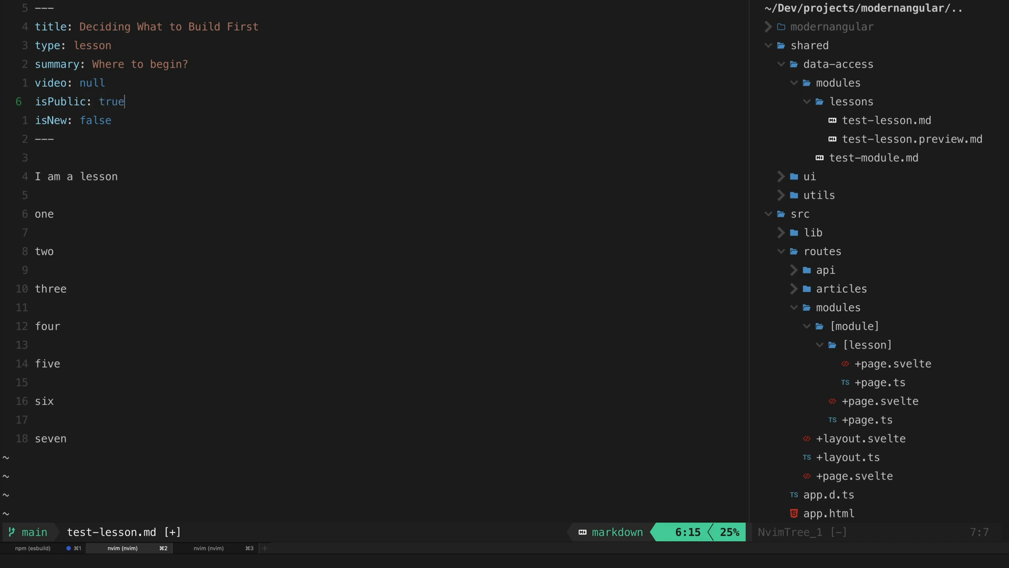